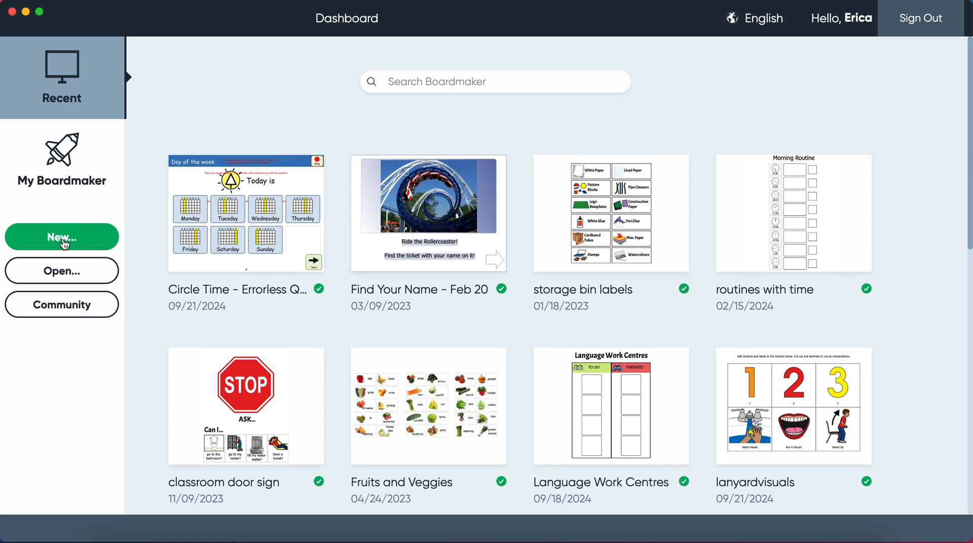
# Step: Create a new Blank Print (Portrait) activity from the New dialog
pyautogui.click(61, 236)
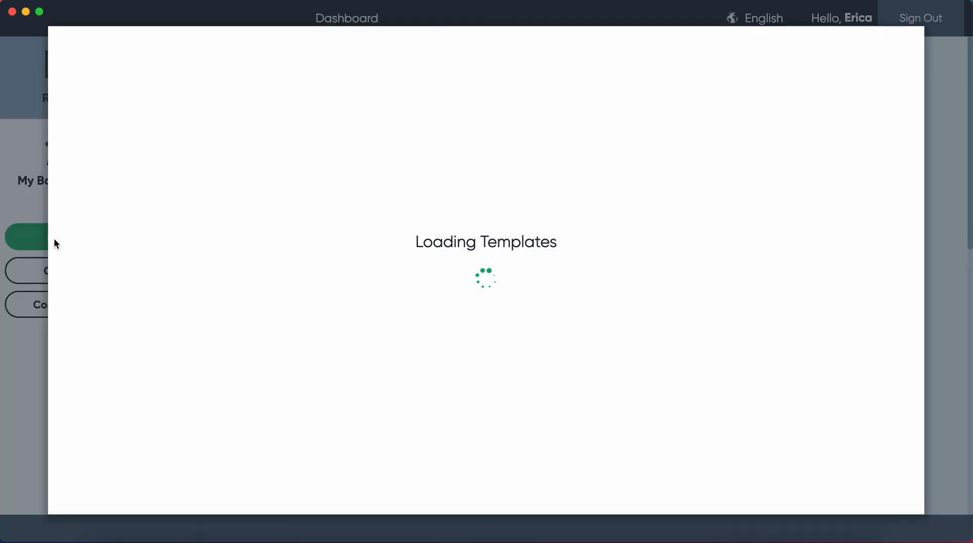
pyautogui.moveTo(223, 150)
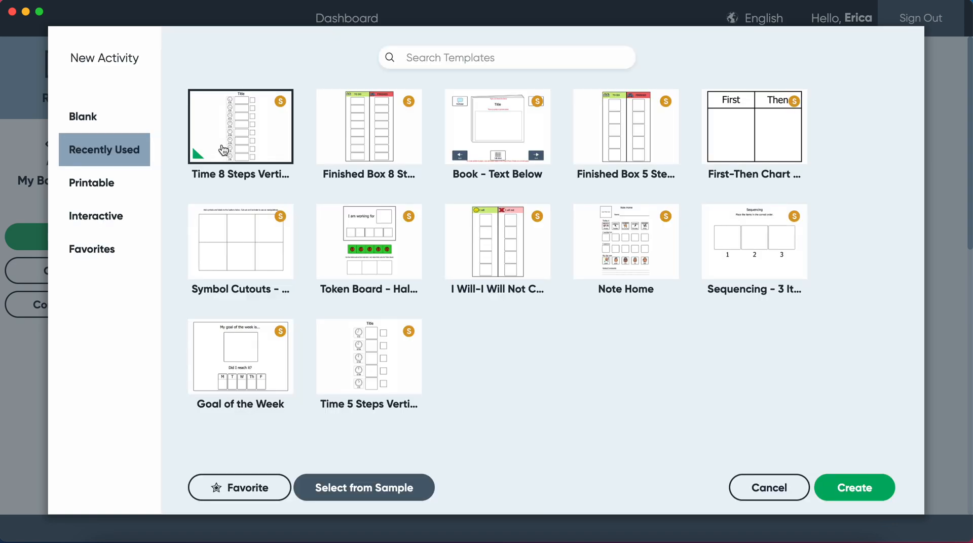
pyautogui.click(82, 117)
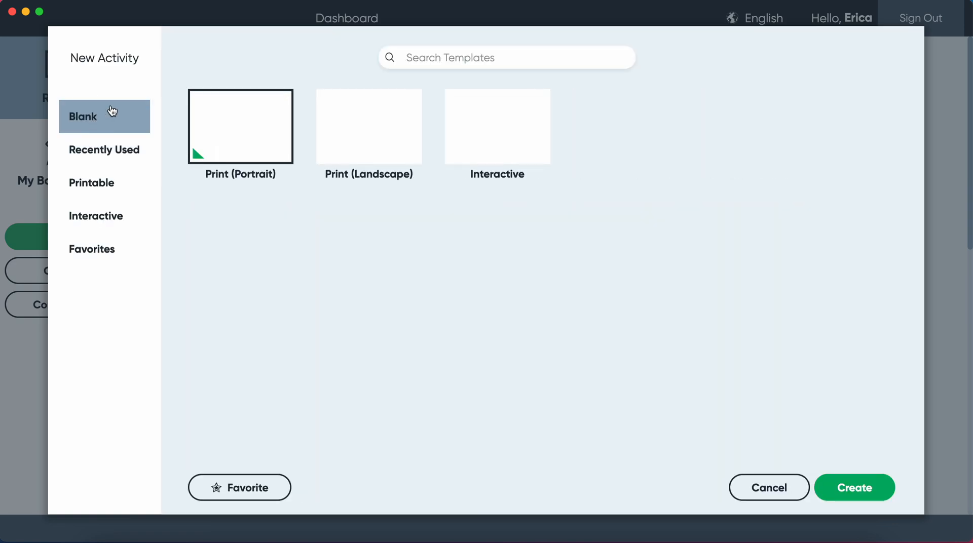
pyautogui.click(854, 487)
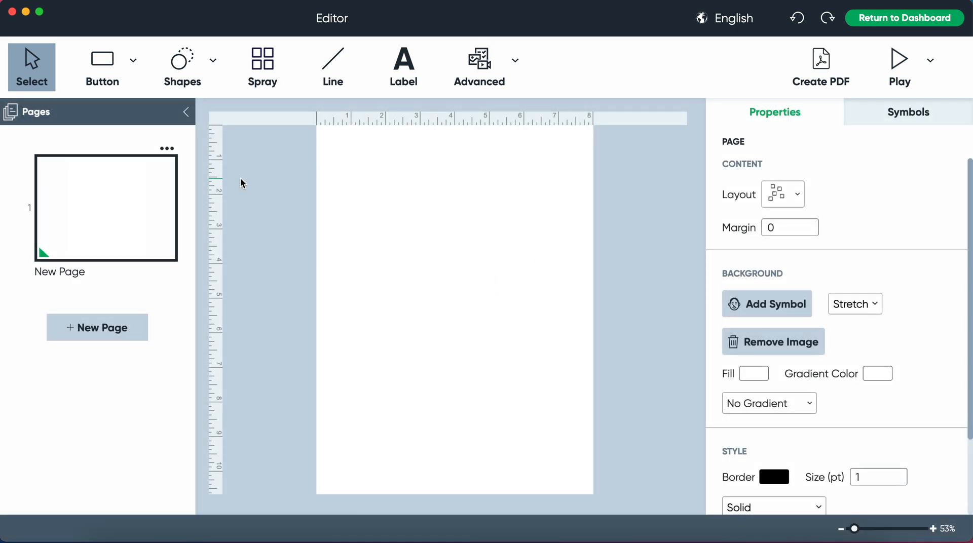
# Step: Draw one small square button near the page's top-left corner with the Button tool
pyautogui.click(101, 67)
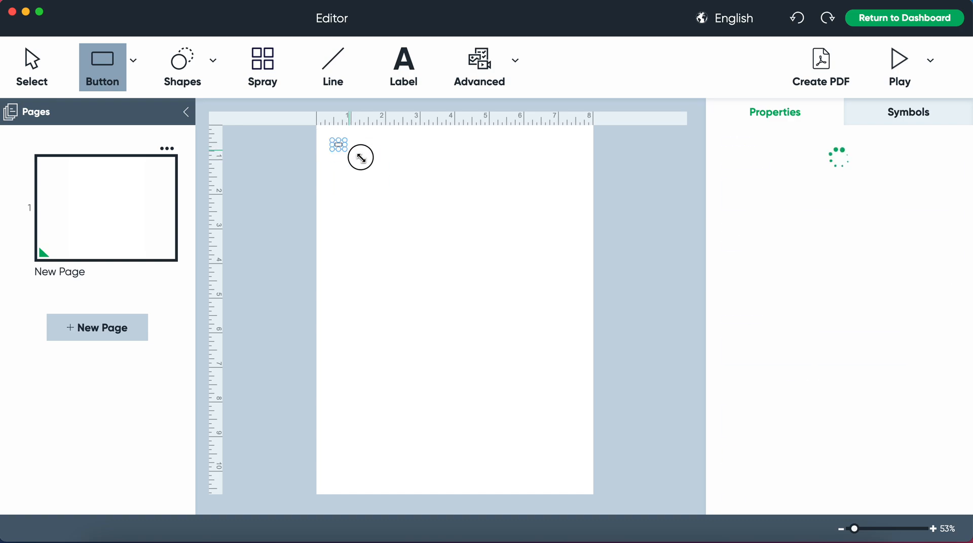
pyautogui.moveTo(339, 145); pyautogui.dragTo(385, 190)
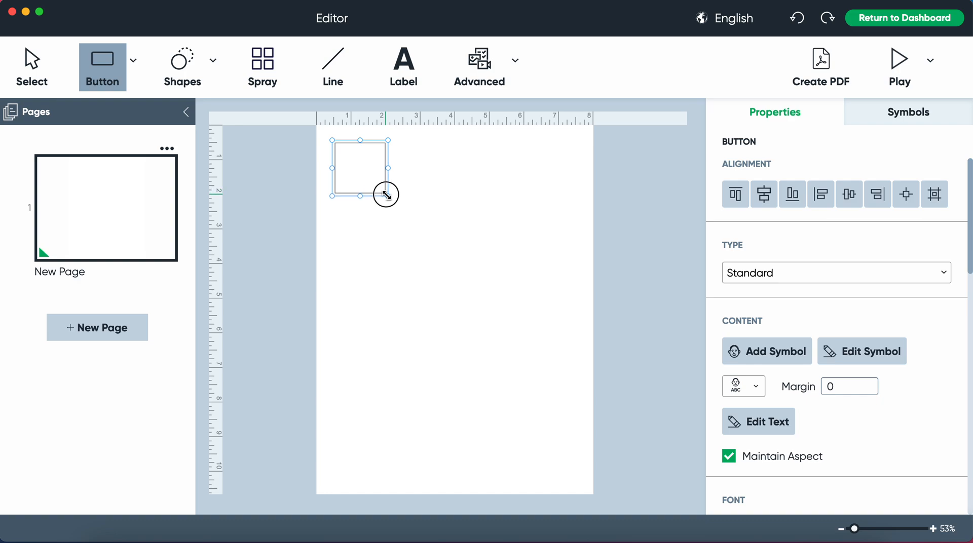
pyautogui.click(31, 67)
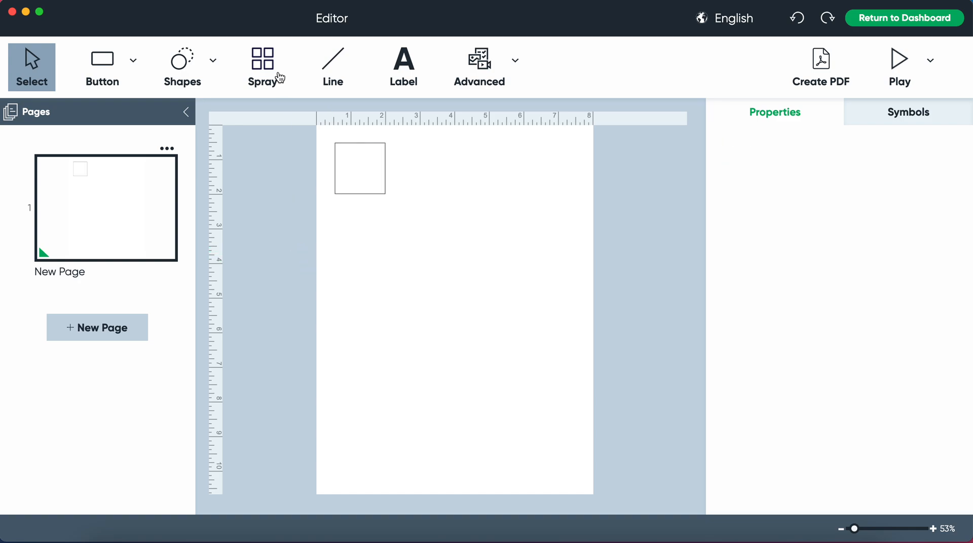
# Step: Spray the button into a 5×6 grid of empty square buttons covering the page
pyautogui.click(262, 67)
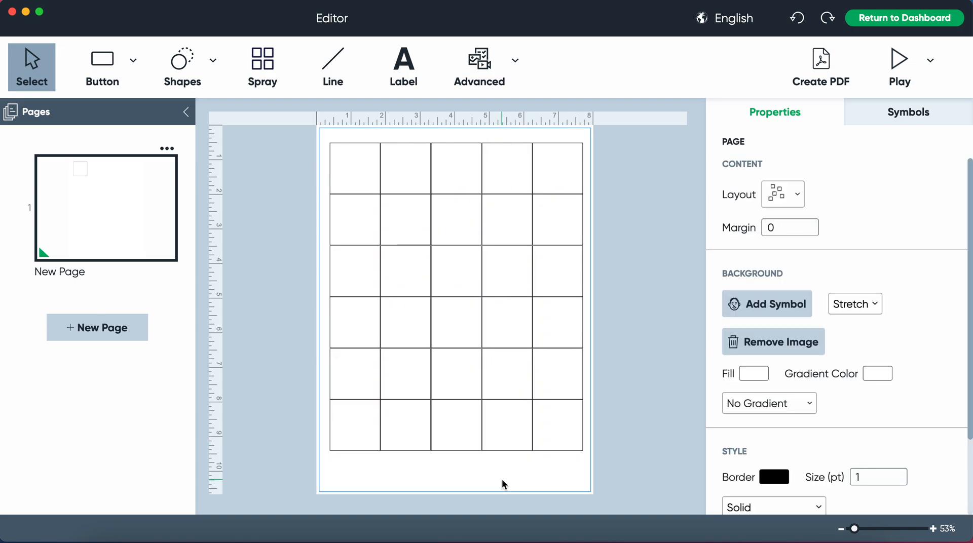
# Step: Label the first button Gym and give it the basketball gym symbol
pyautogui.click(355, 169)
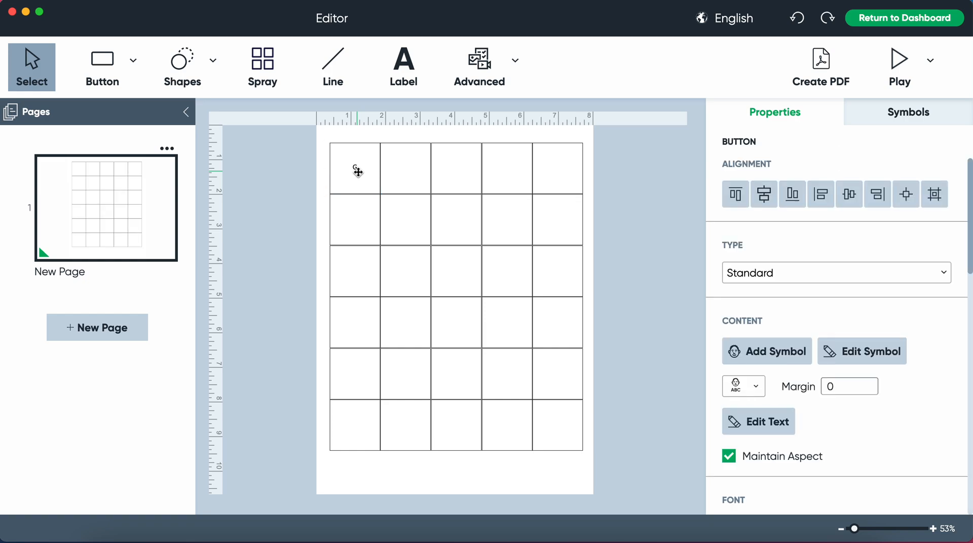
pyautogui.write('Gym')
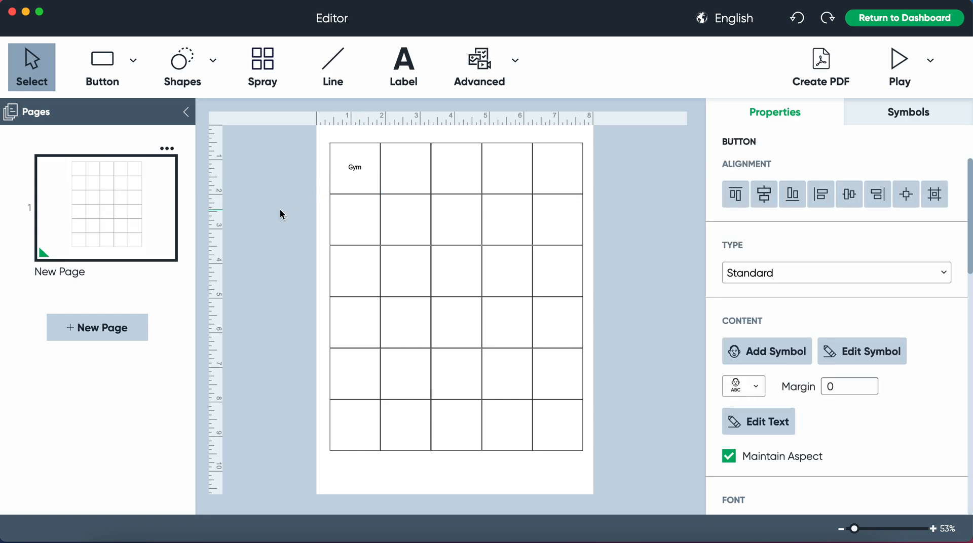
pyautogui.click(766, 351)
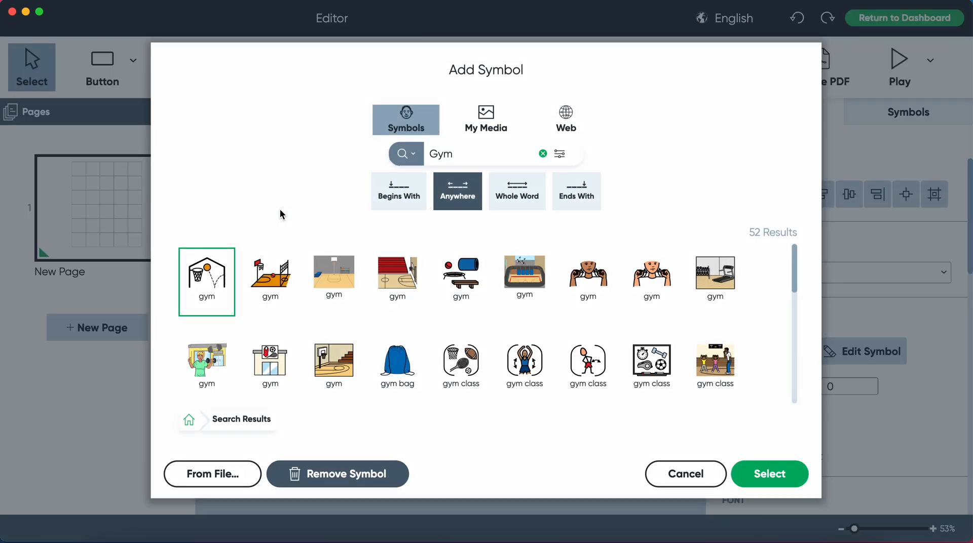
pyautogui.moveTo(362, 327)
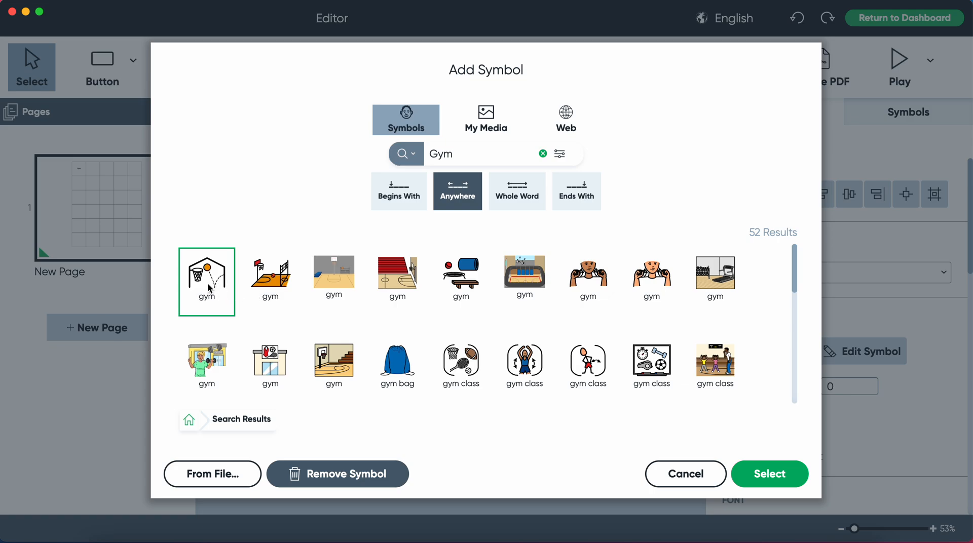
pyautogui.click(769, 473)
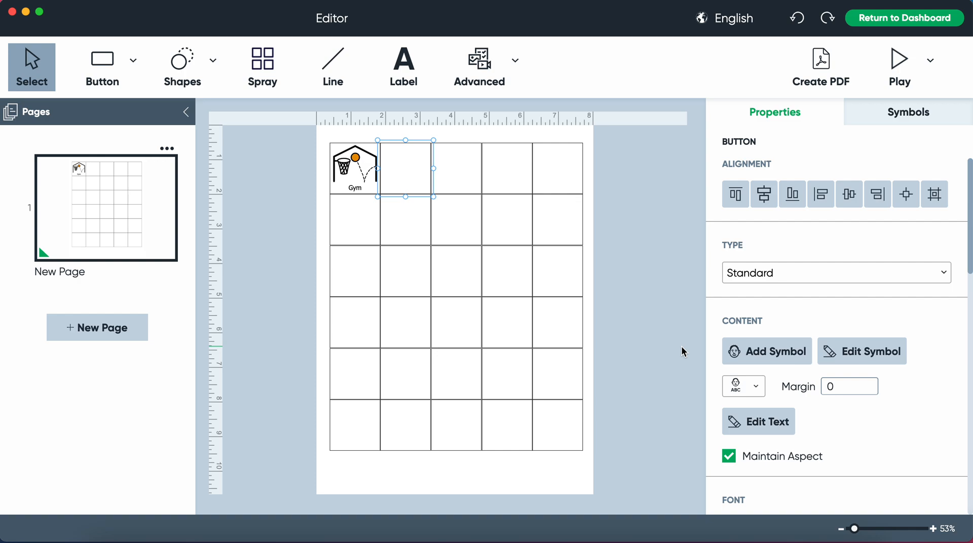
# Step: Add Science, Reading and Math symbols to the next three top-row buttons
pyautogui.click(768, 352)
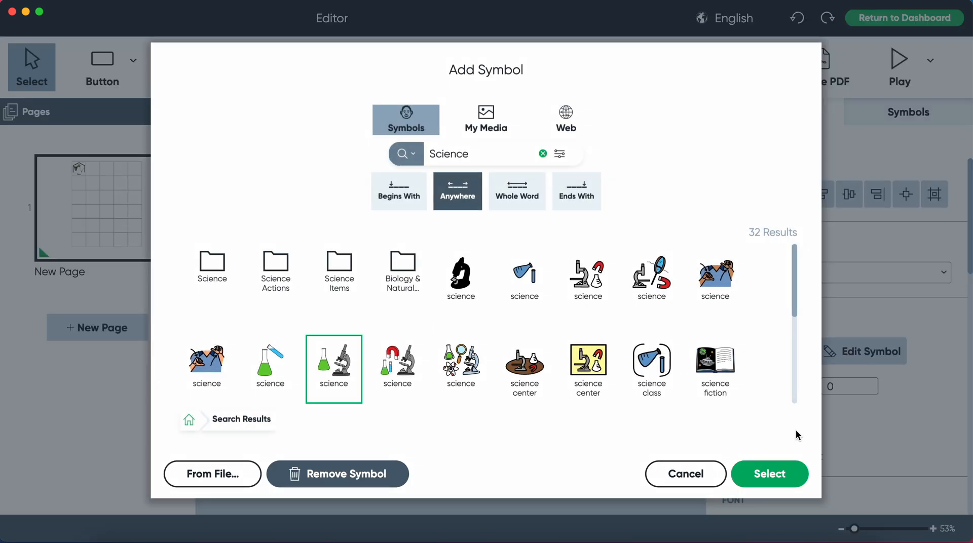
pyautogui.click(768, 473)
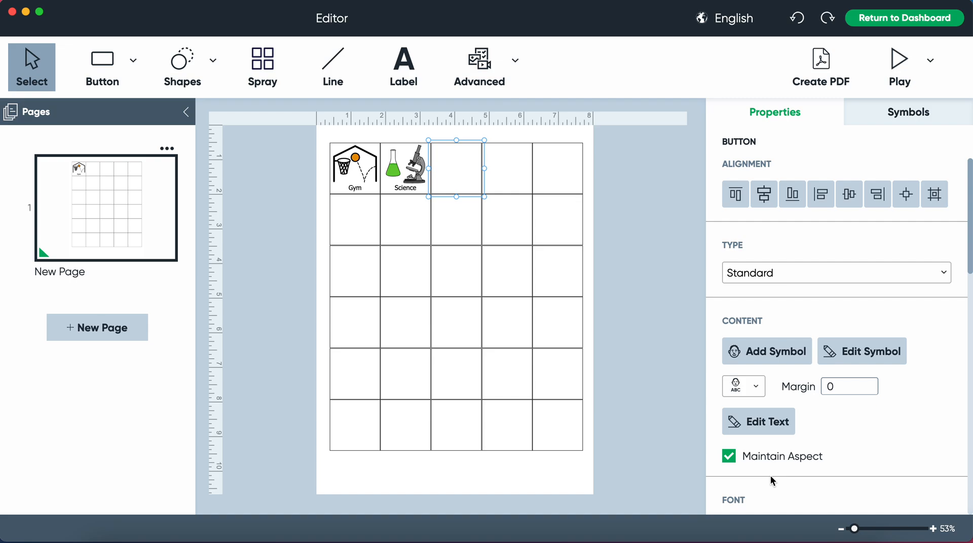
pyautogui.click(766, 351)
pyautogui.write('Reading')
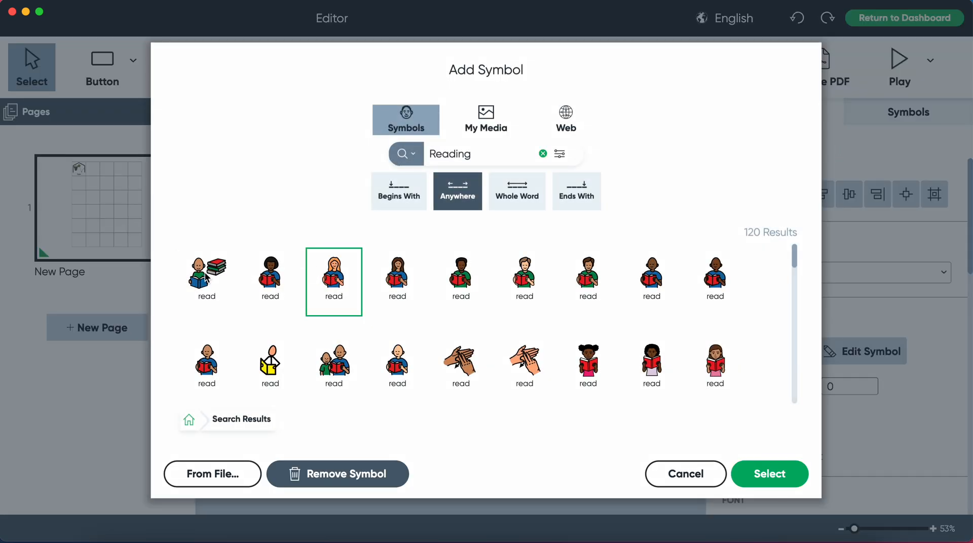
pyautogui.click(770, 473)
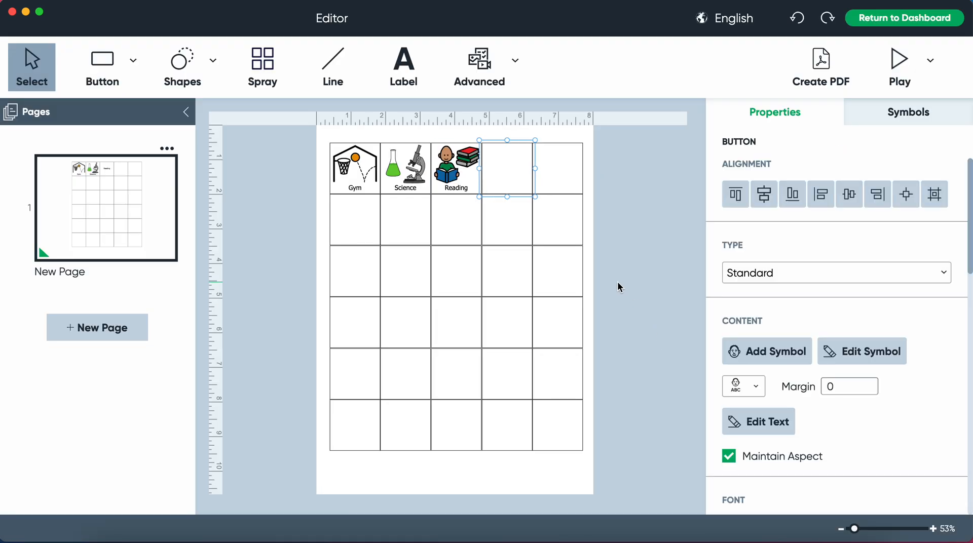
pyautogui.click(767, 351)
pyautogui.write('Math')
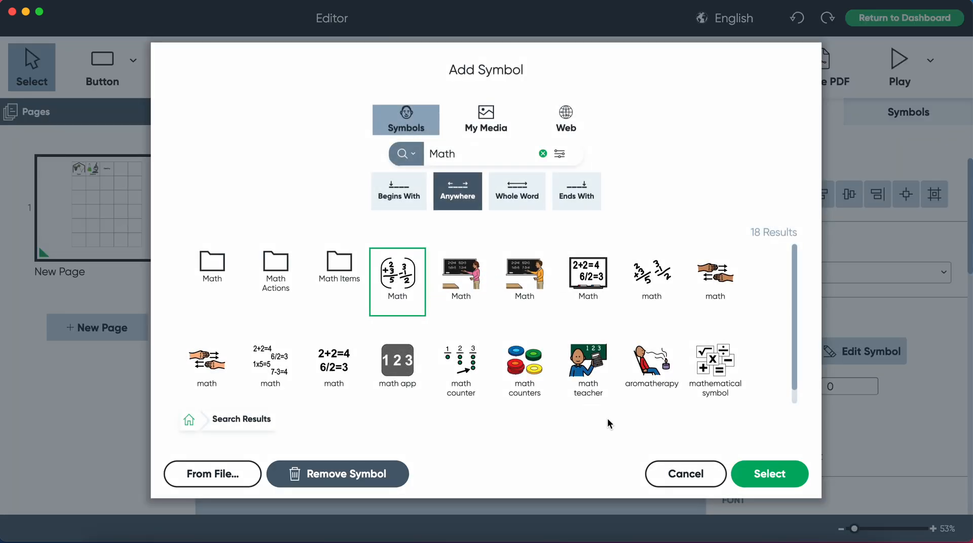
pyautogui.click(769, 473)
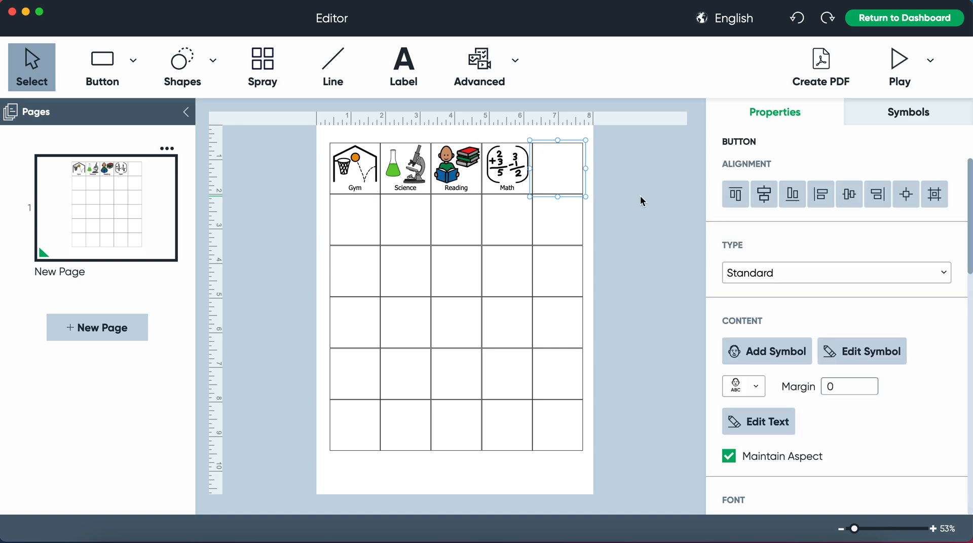
pyautogui.moveTo(619, 235)
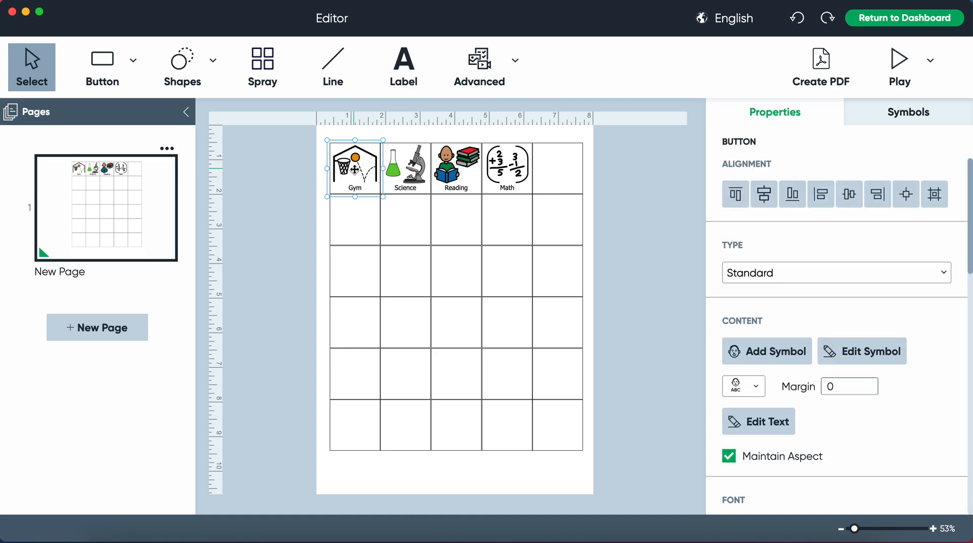
# Step: Replace the first button's Gym symbol with a Bus symbol
pyautogui.write('Bus')
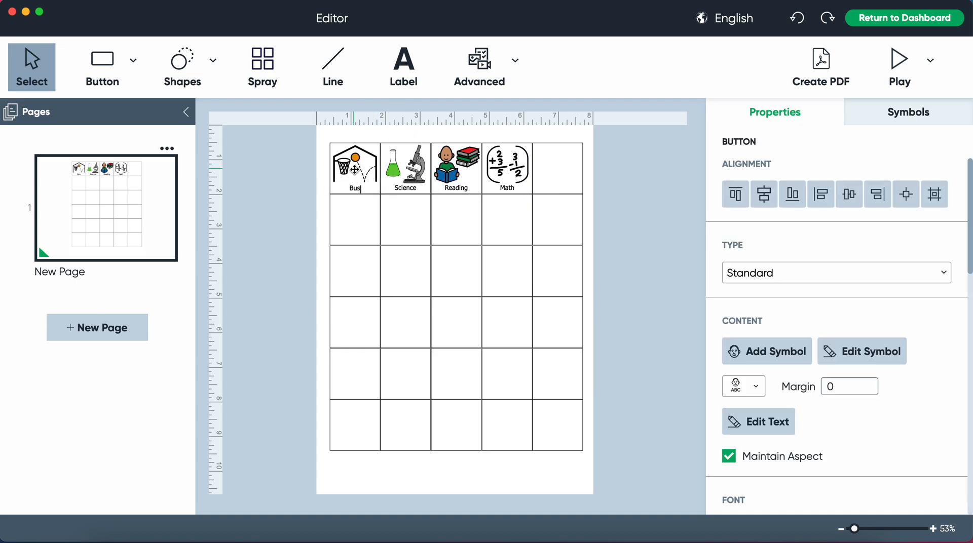
pyautogui.click(766, 351)
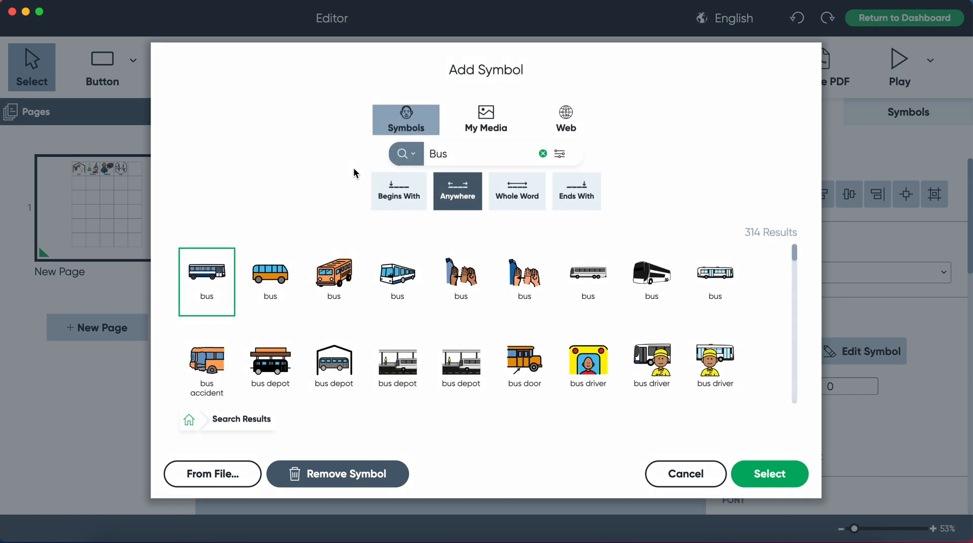
pyautogui.moveTo(503, 311)
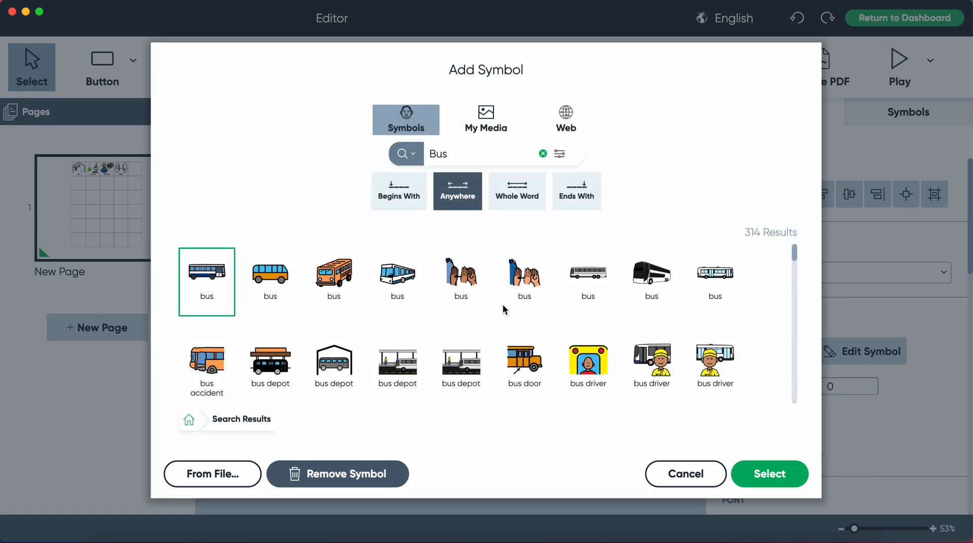
pyautogui.click(524, 362)
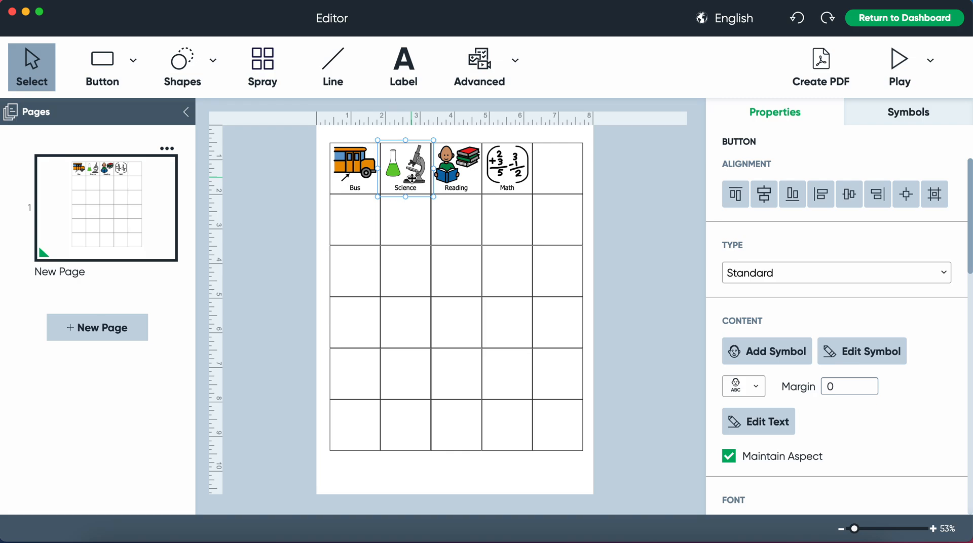
# Step: Replace the Science button with the third Circle Time symbol
pyautogui.click(767, 351)
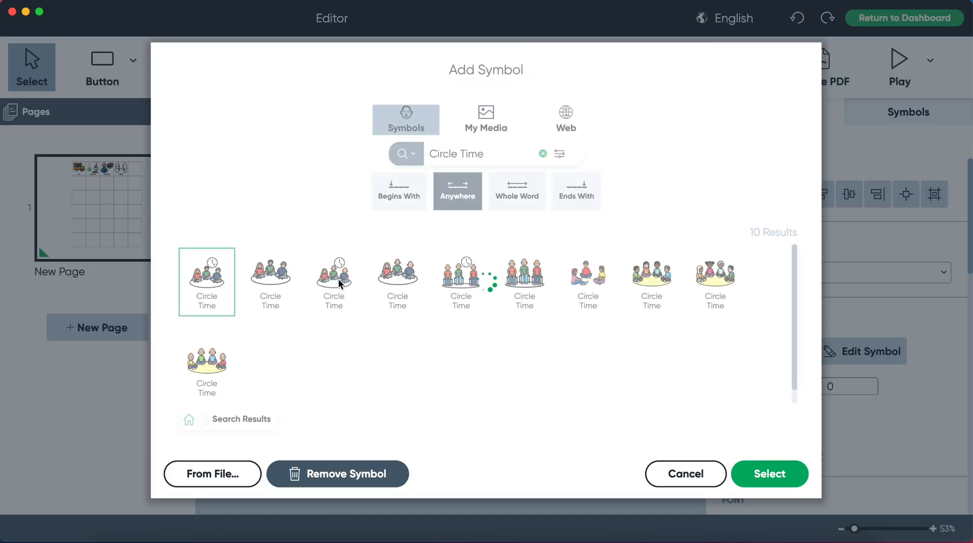
pyautogui.click(334, 280)
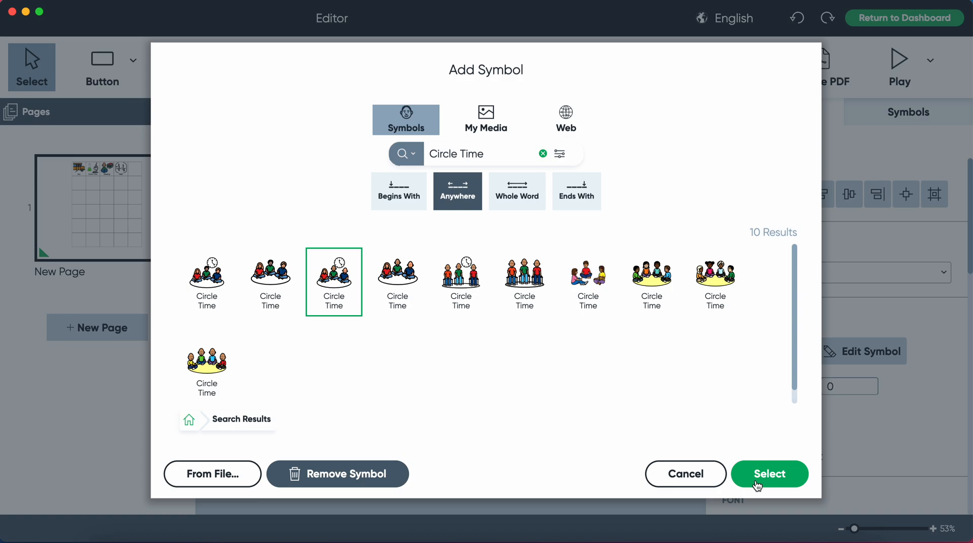
pyautogui.click(769, 473)
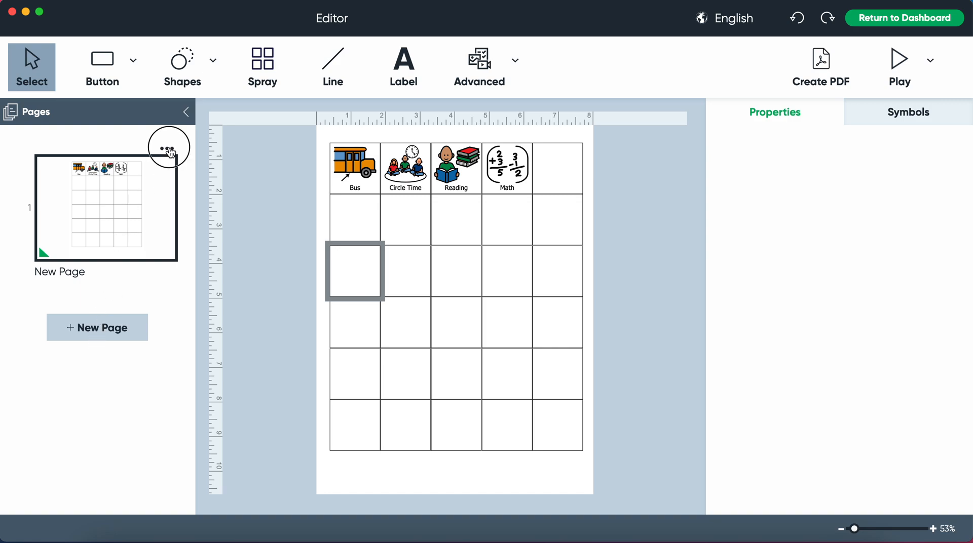
# Step: Duplicate the first page from its thumbnail menu, creating New Page - Copy
pyautogui.click(168, 148)
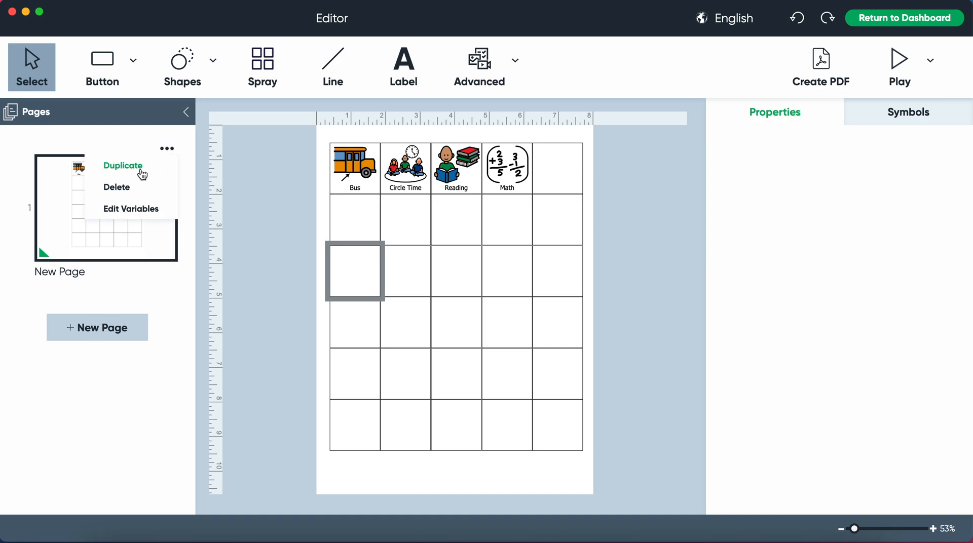
pyautogui.click(122, 165)
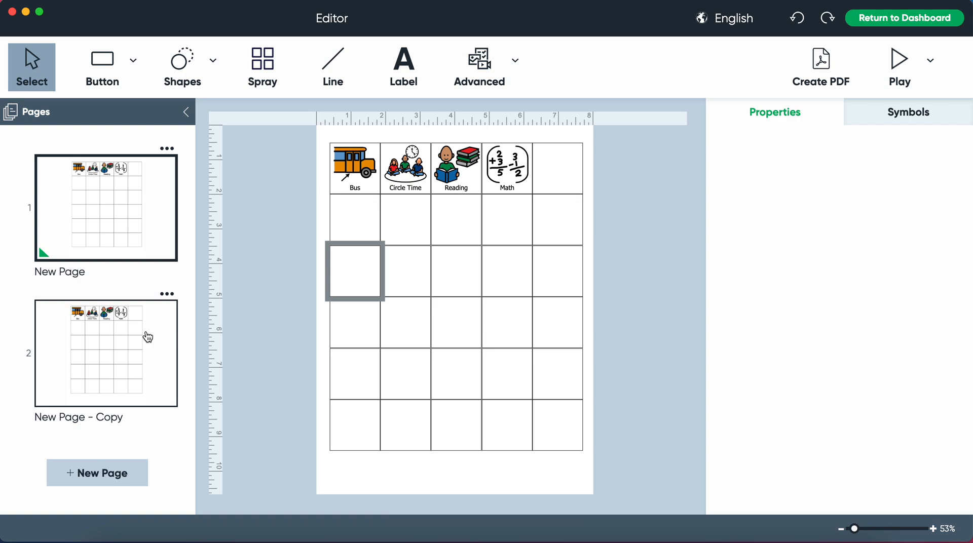
pyautogui.moveTo(118, 355)
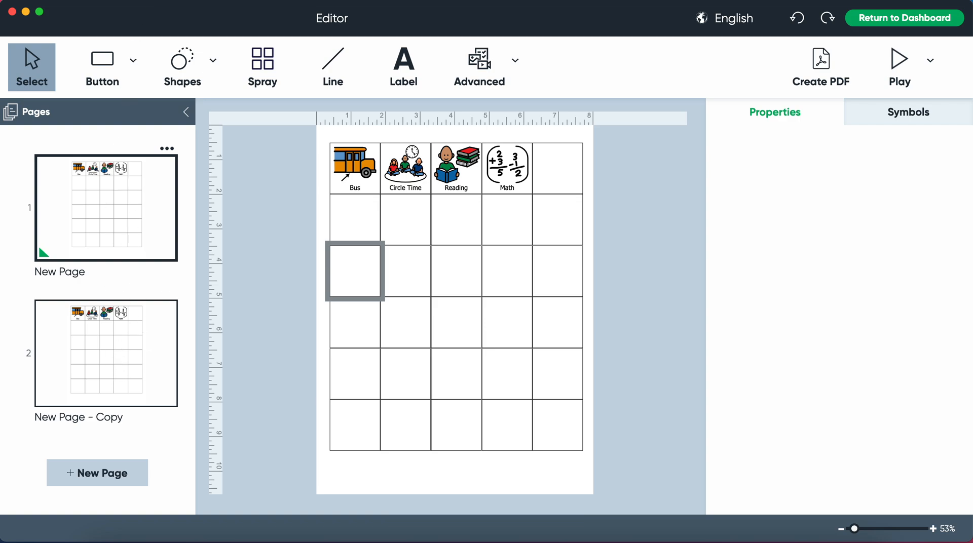
# Step: Set Page Setup to Letter size, 8.5 by 11 inches, keeping Portrait orientation
pyautogui.click(143, 10)
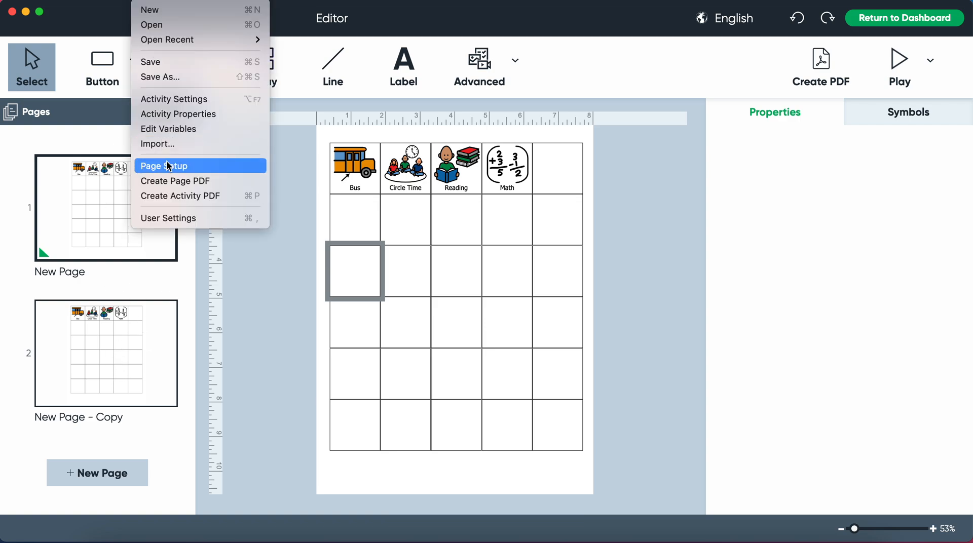
pyautogui.click(162, 166)
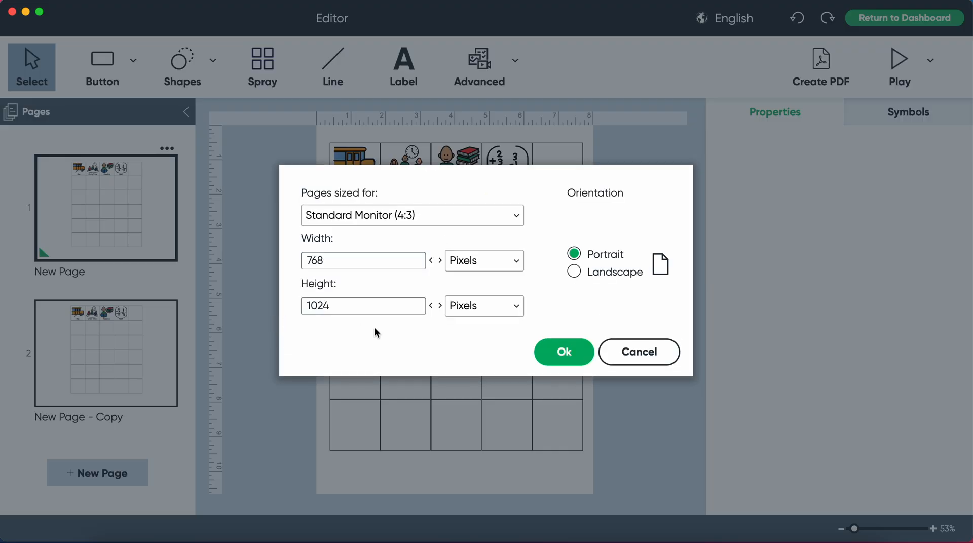
pyautogui.click(412, 216)
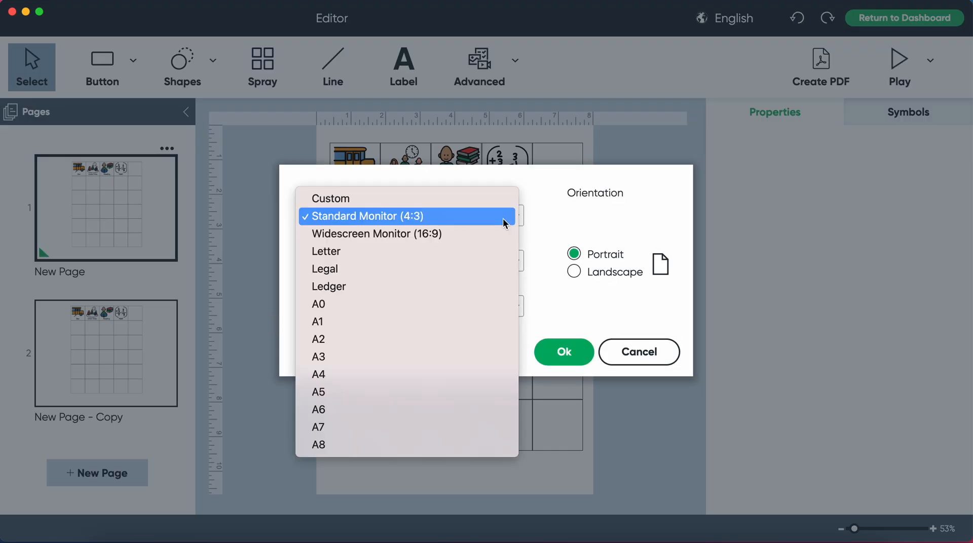
pyautogui.click(325, 251)
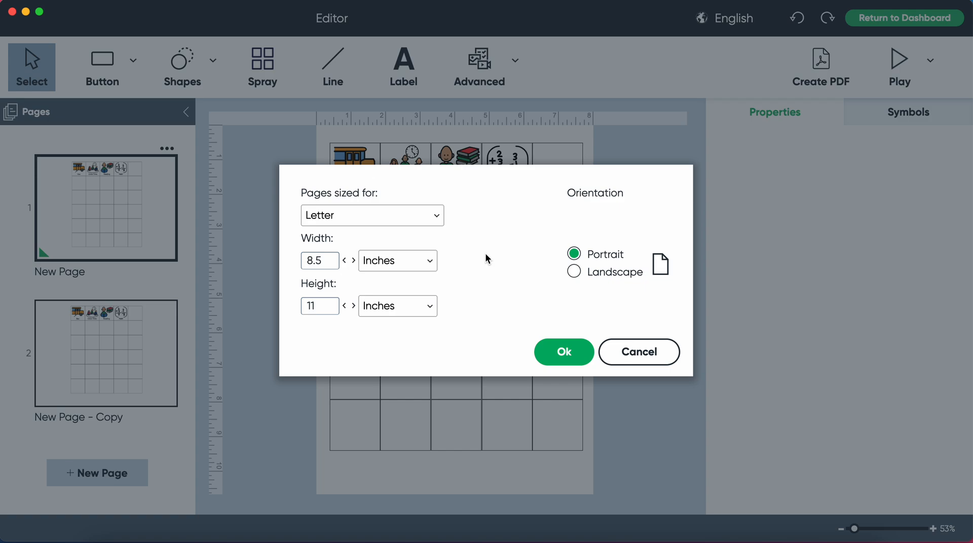
pyautogui.click(562, 352)
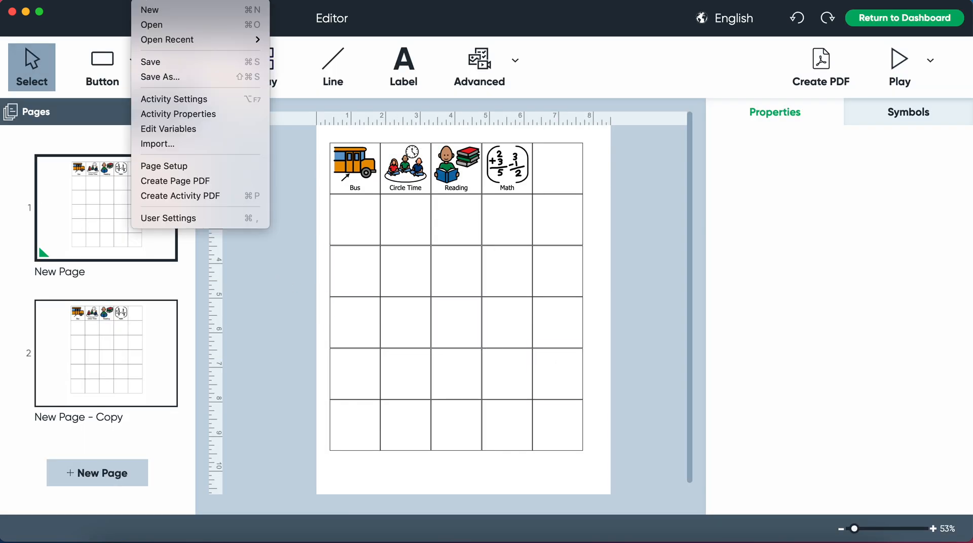
pyautogui.moveTo(173, 98)
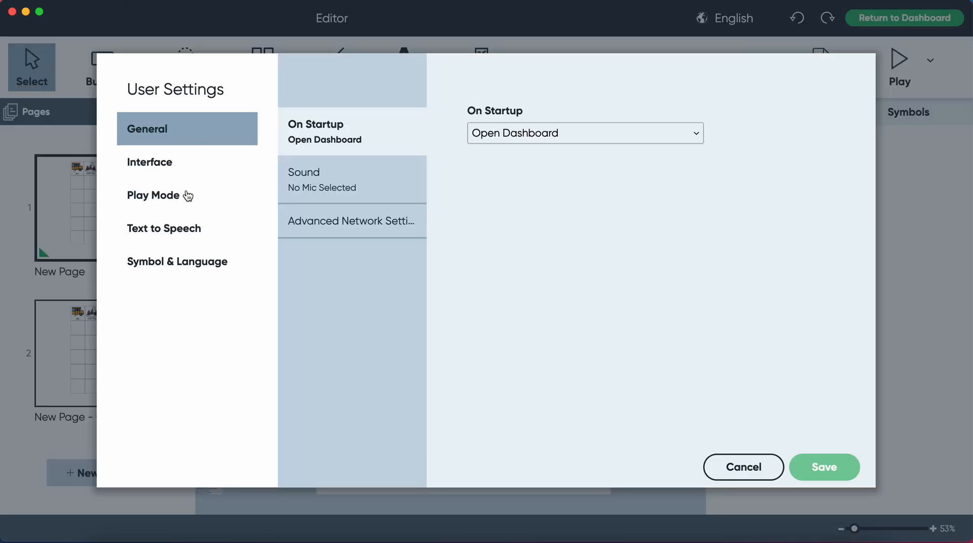
pyautogui.click(150, 162)
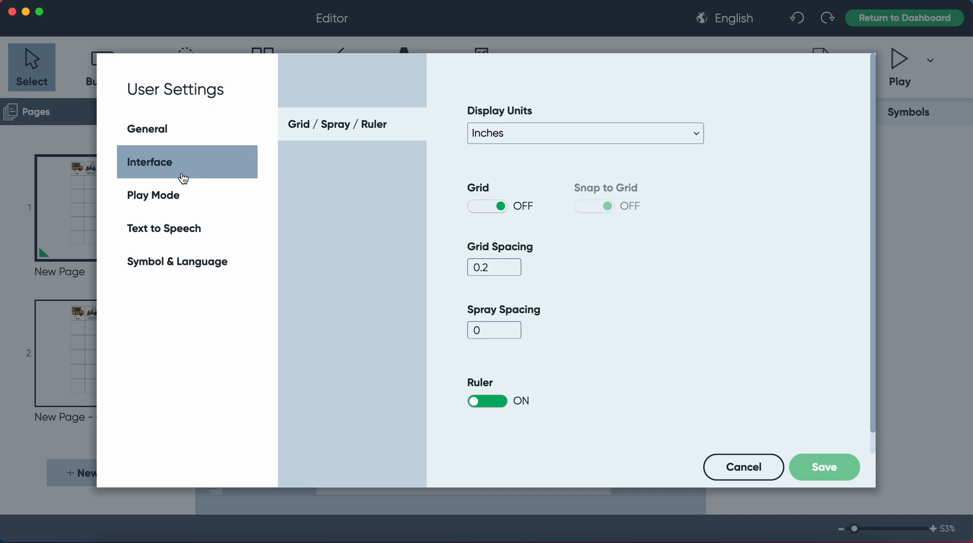
pyautogui.click(494, 329)
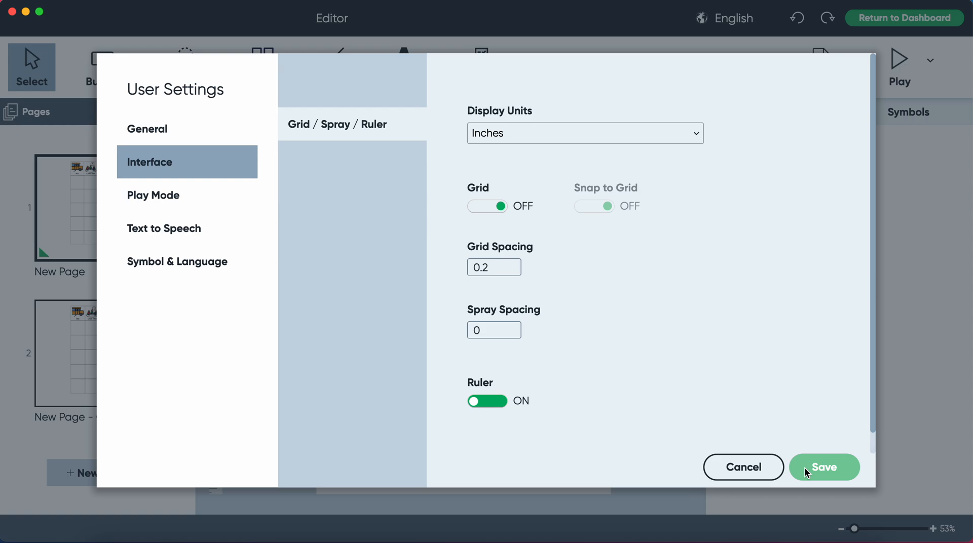
pyautogui.click(824, 467)
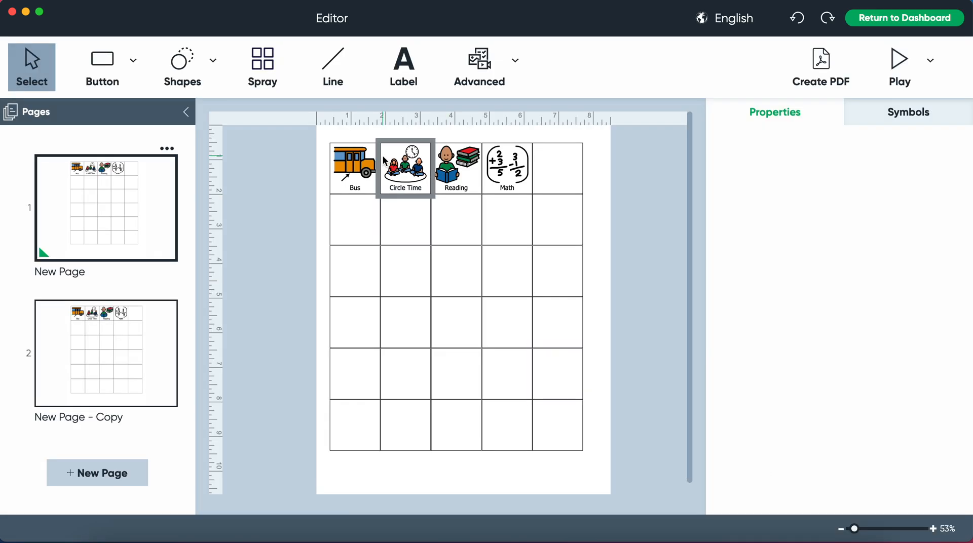
pyautogui.click(635, 206)
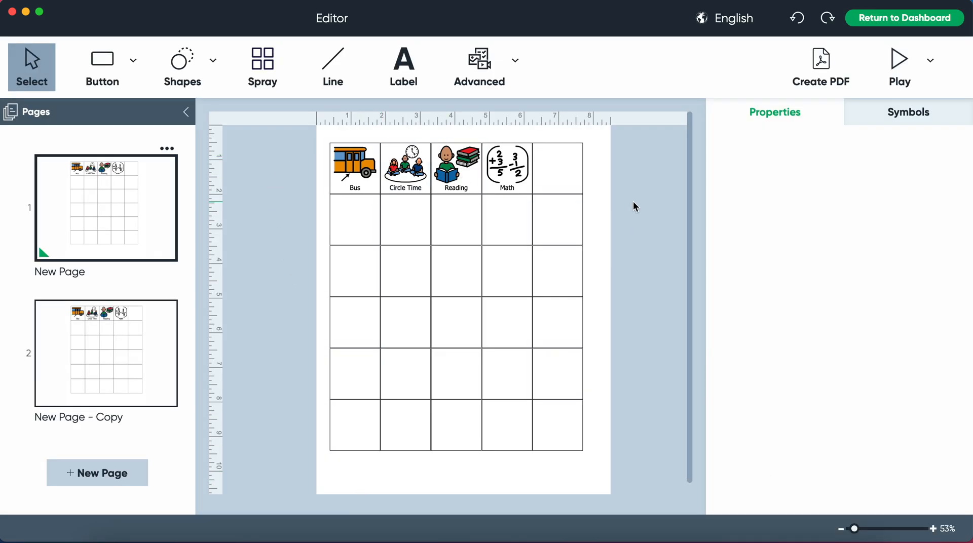
pyautogui.moveTo(600, 238)
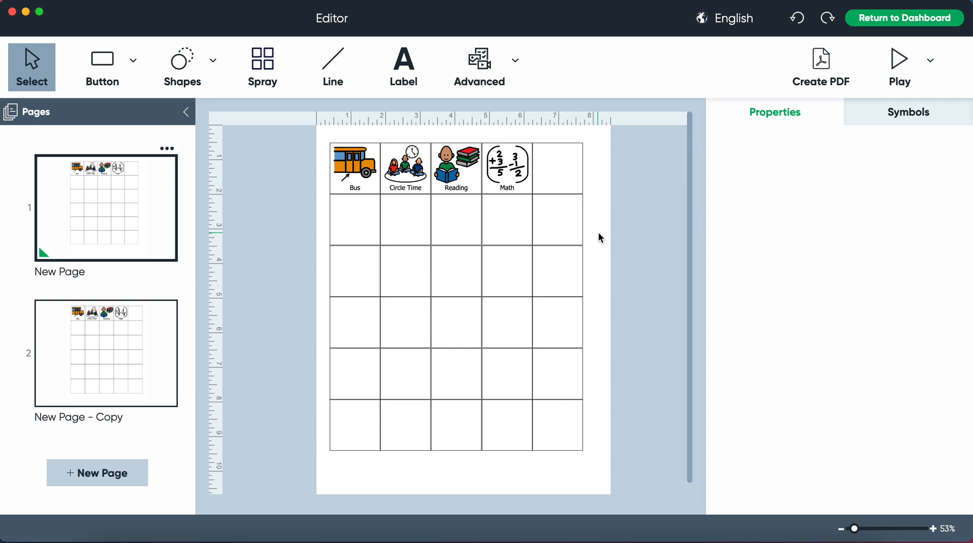
pyautogui.moveTo(249, 220)
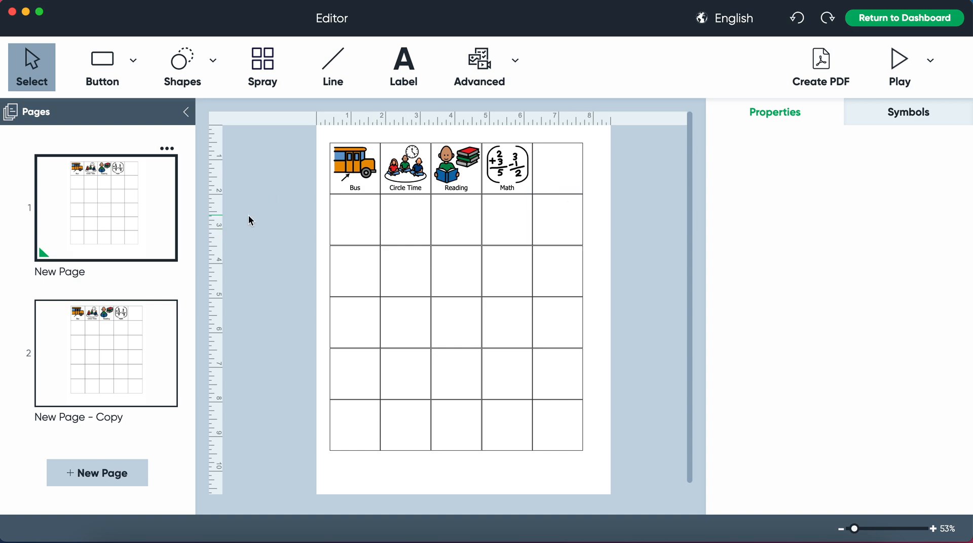
pyautogui.moveTo(273, 219)
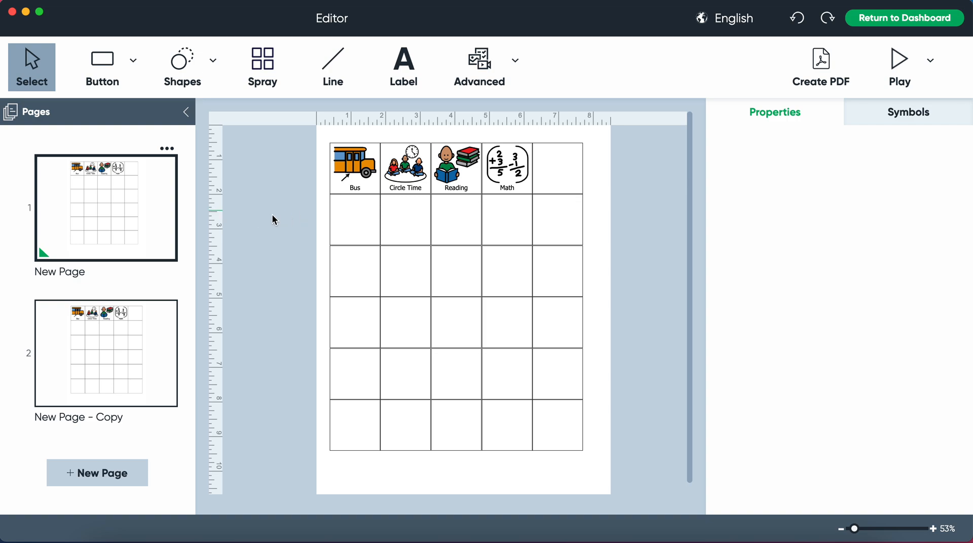
pyautogui.click(354, 167)
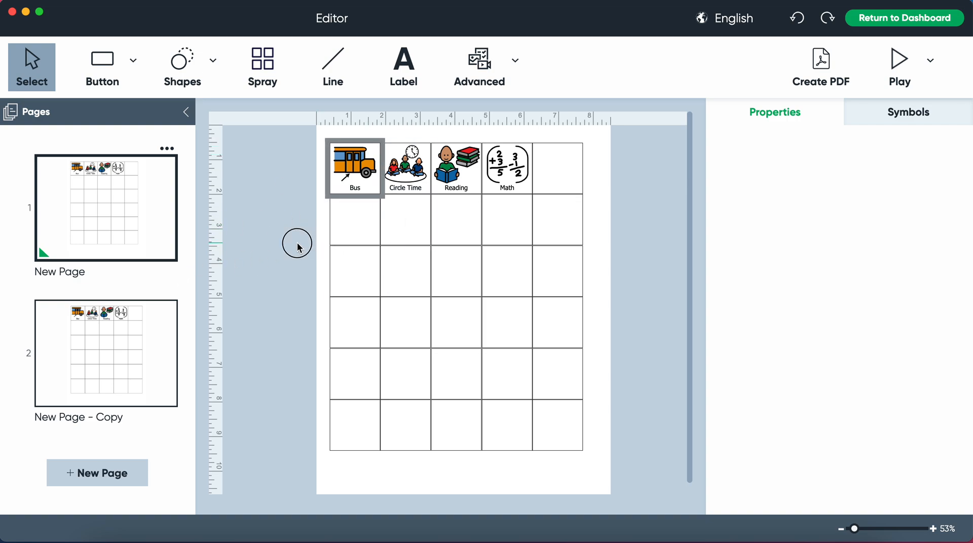
pyautogui.click(606, 291)
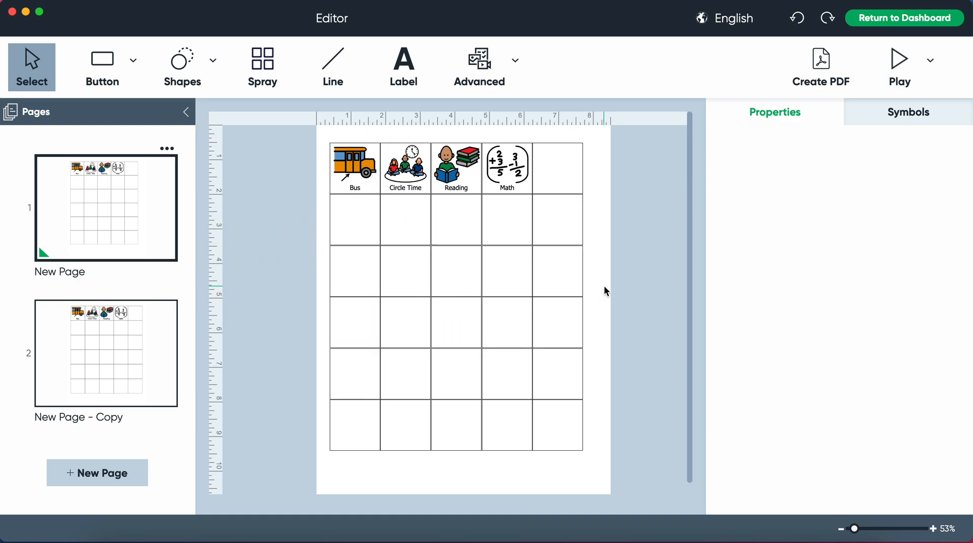